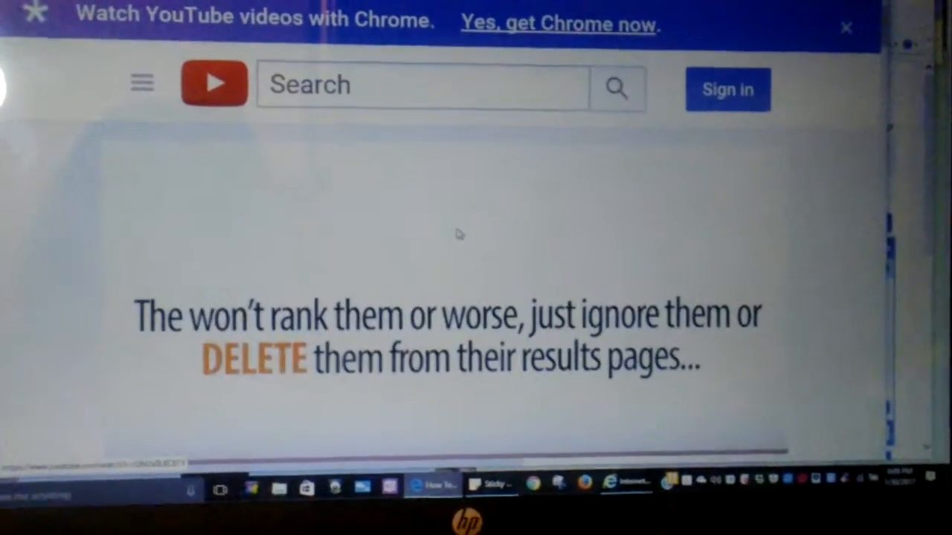
scroll(up, 3)
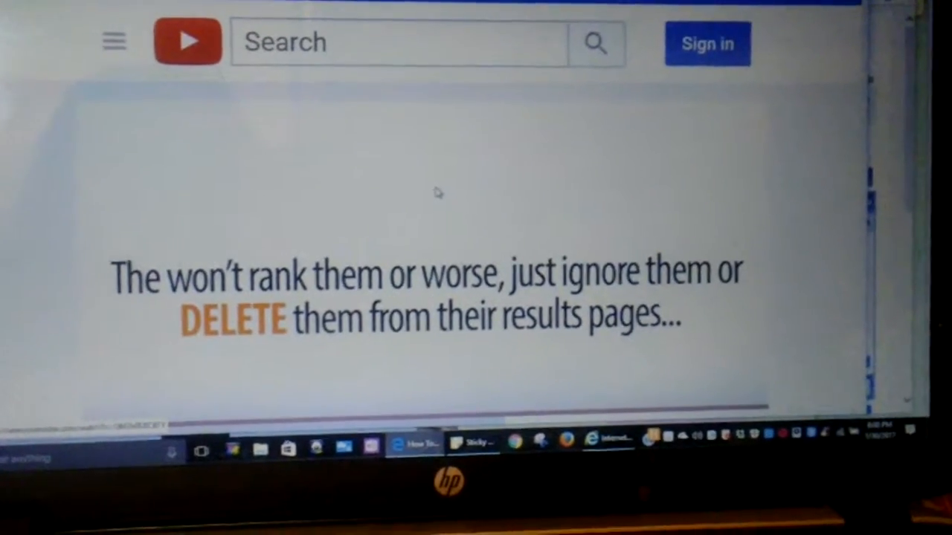